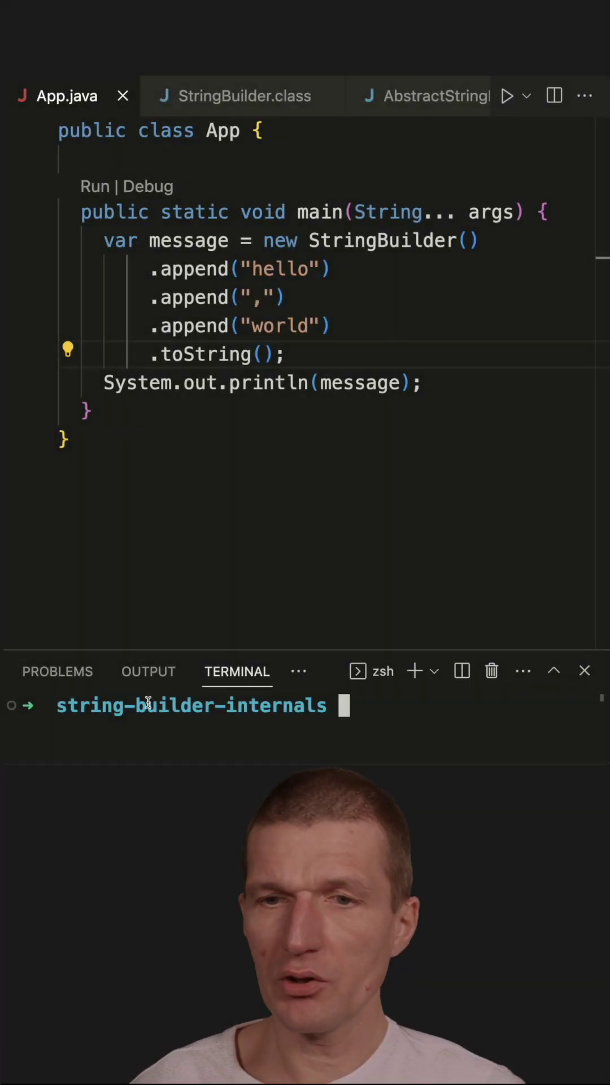
Run java App.java in the terminal so hello,world prints.
type("java App.java")
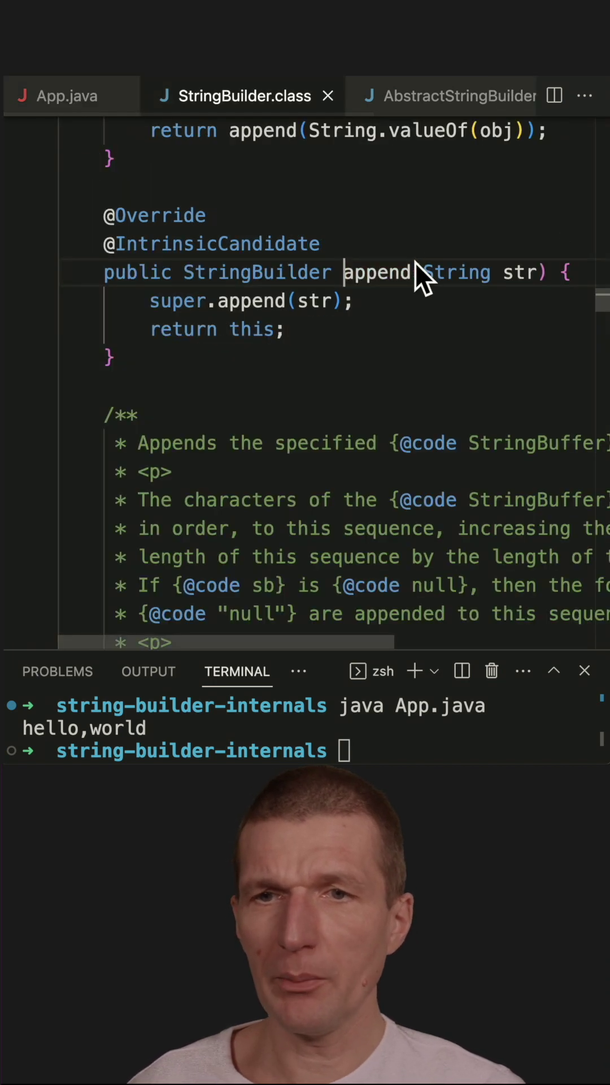
mouse_move(249, 301)
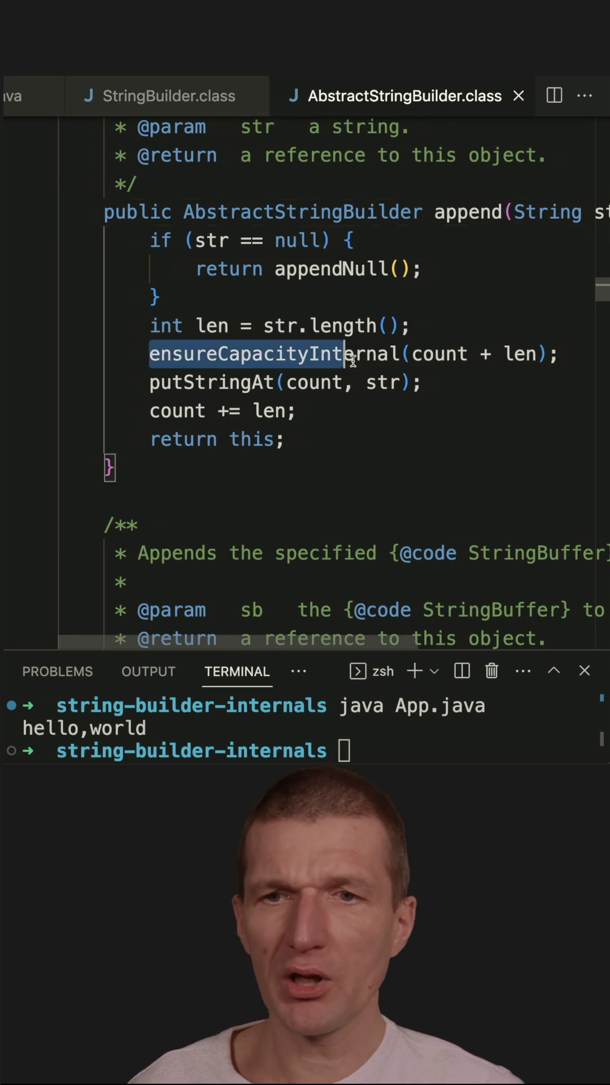
mouse_move(212, 386)
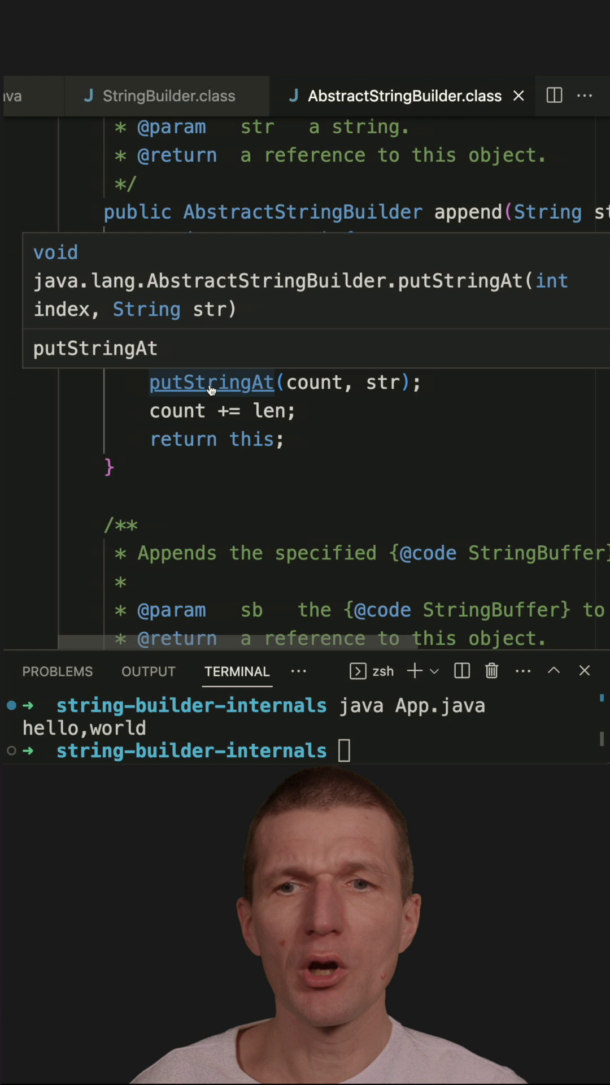
Jump from append into putStringAt, then into String's getBytes source.
left_click(210, 382)
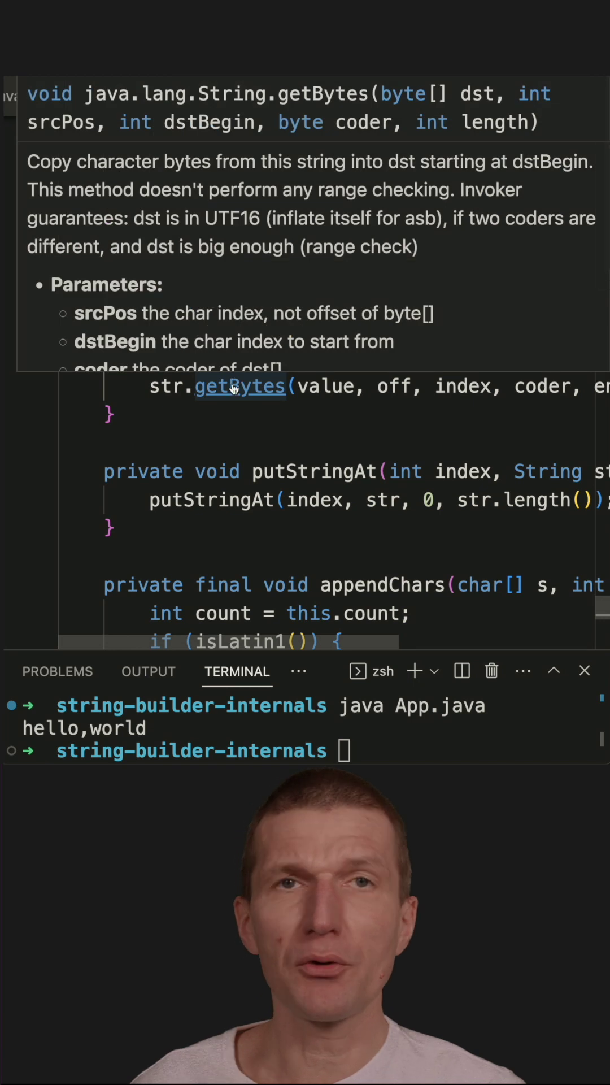
left_click(240, 386)
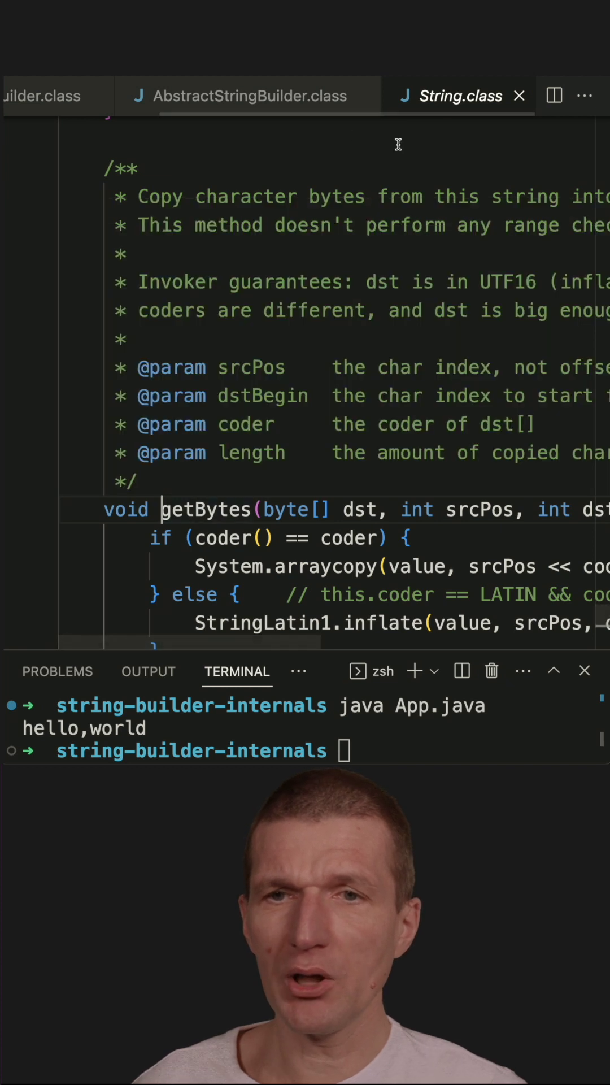
Read getBytes in String.class, return to App.java, then view StringBuilder's toString source.
scroll("right", 3)
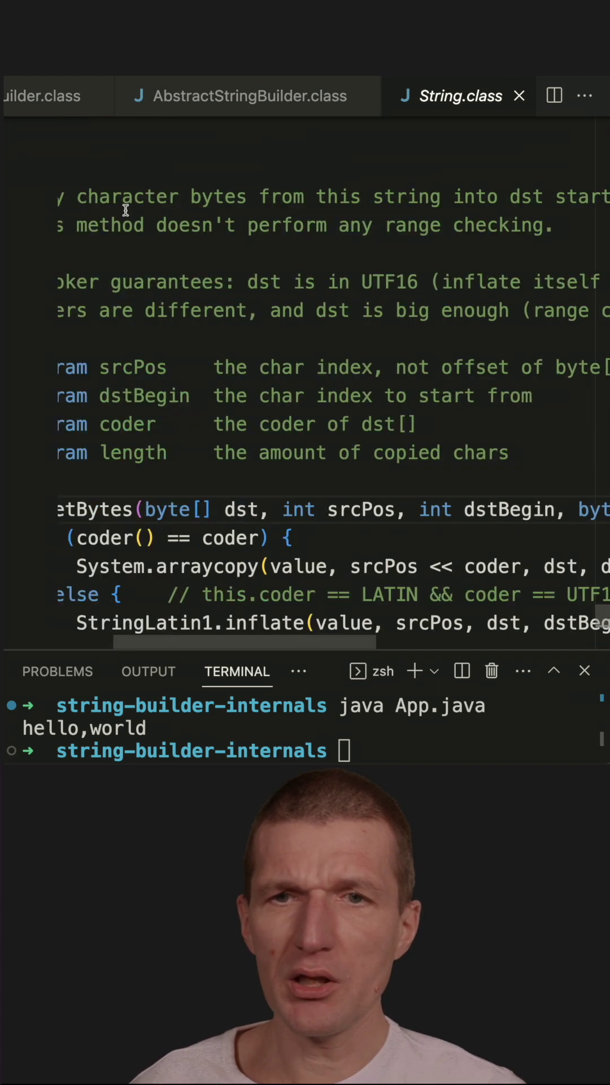
scroll("right", 3)
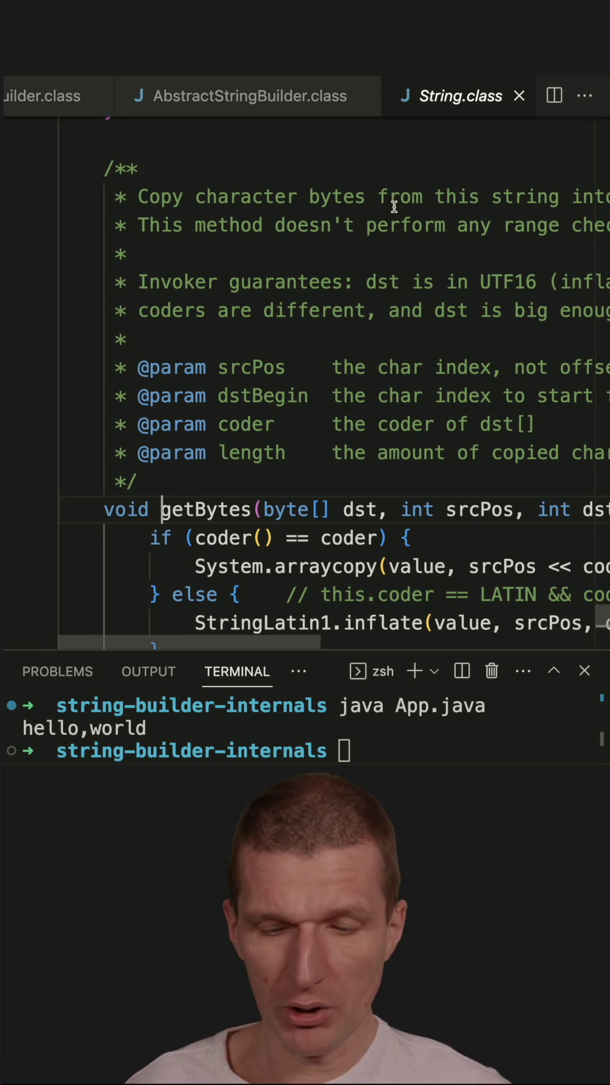
left_click(51, 96)
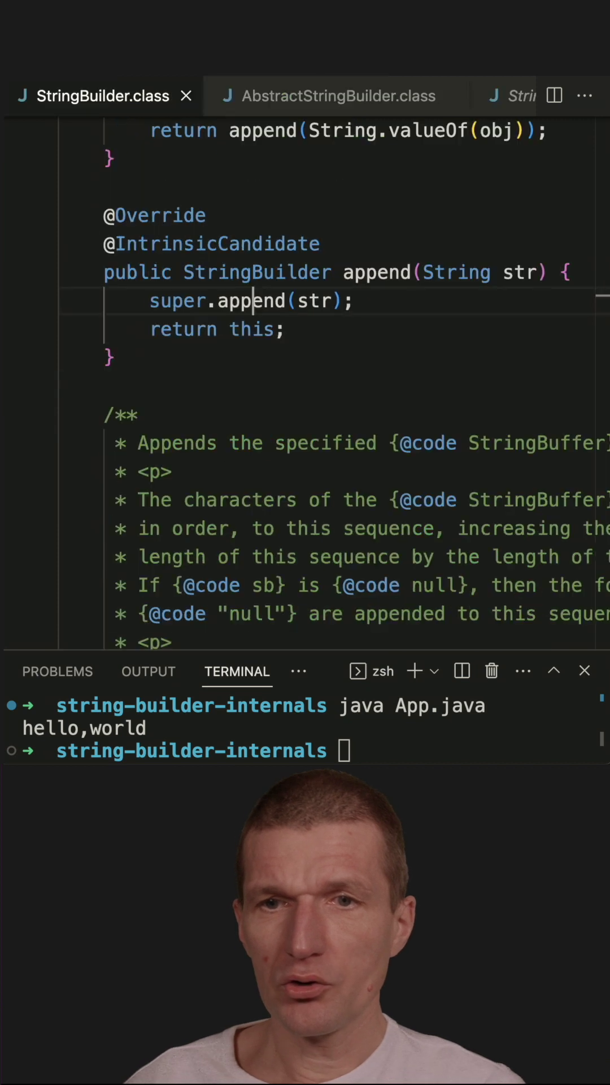
left_click(62, 95)
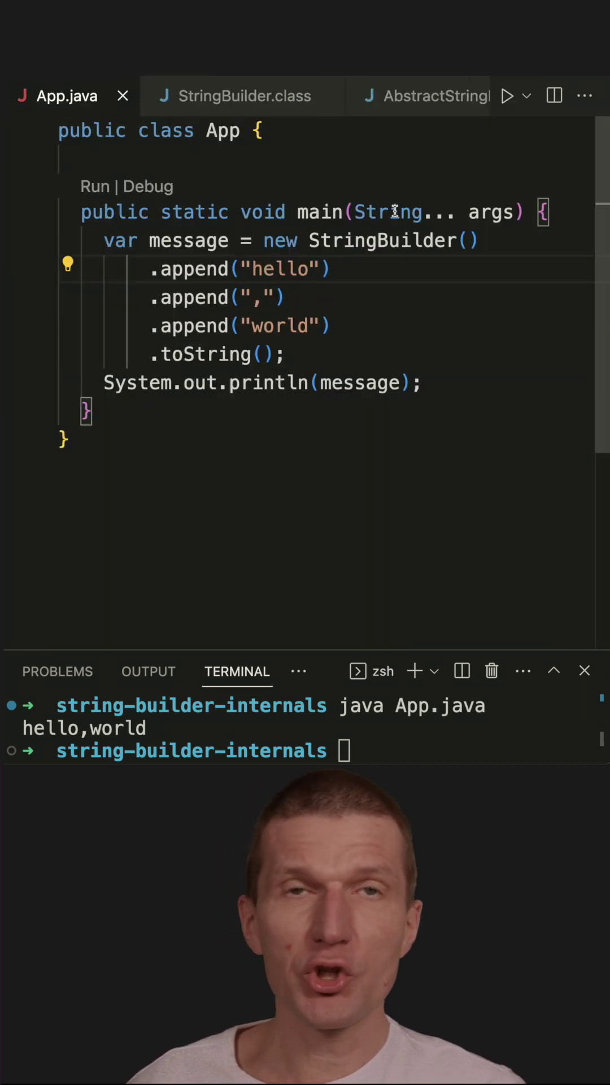
left_click(242, 96)
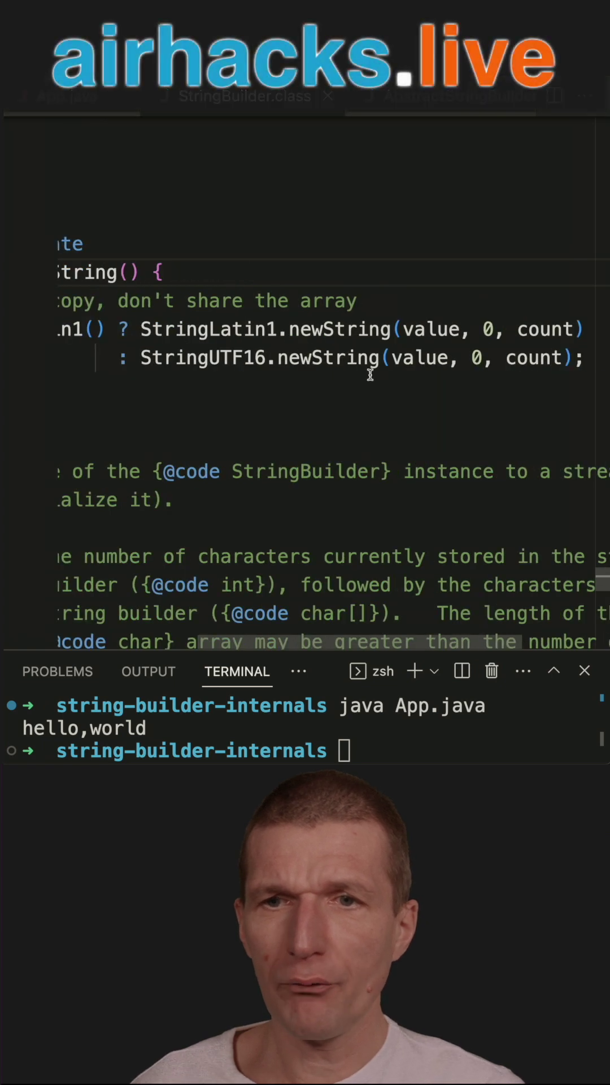
mouse_move(437, 329)
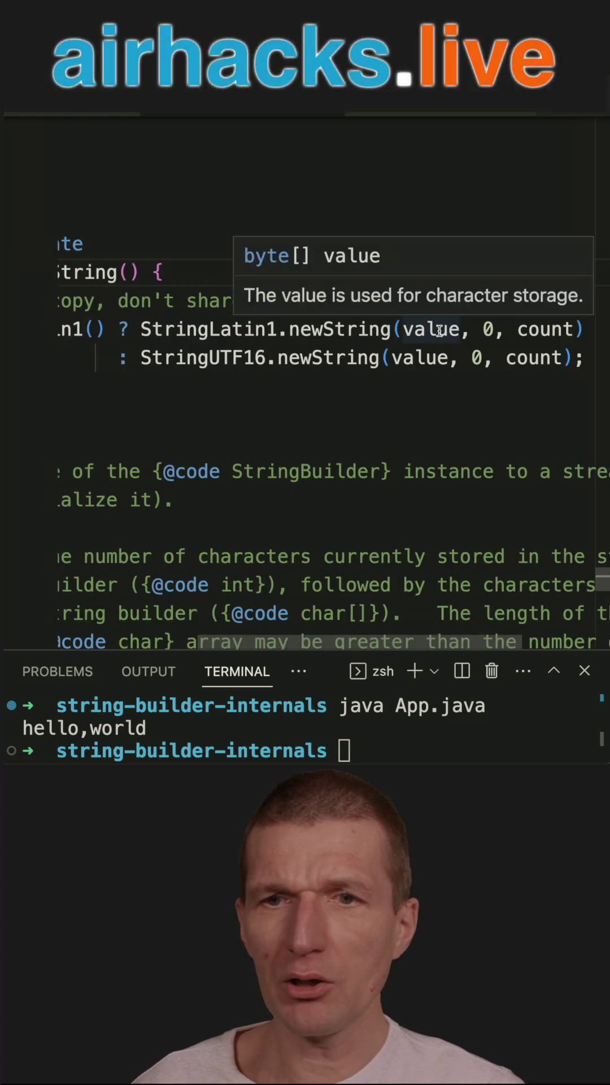